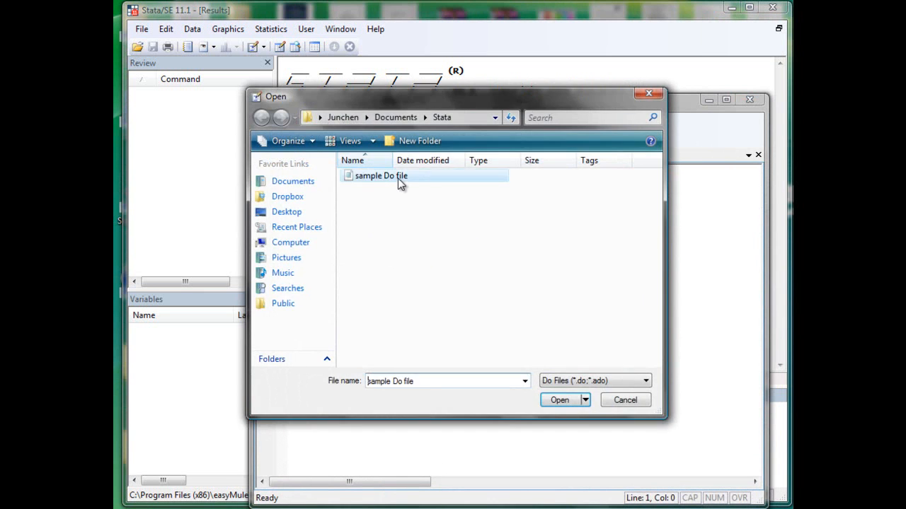
- Run 'sample Do file' to raise maxvar to 6000 and load gss7210_r1_1.dta
{"action": "left_click", "coordinate": [559, 399]}
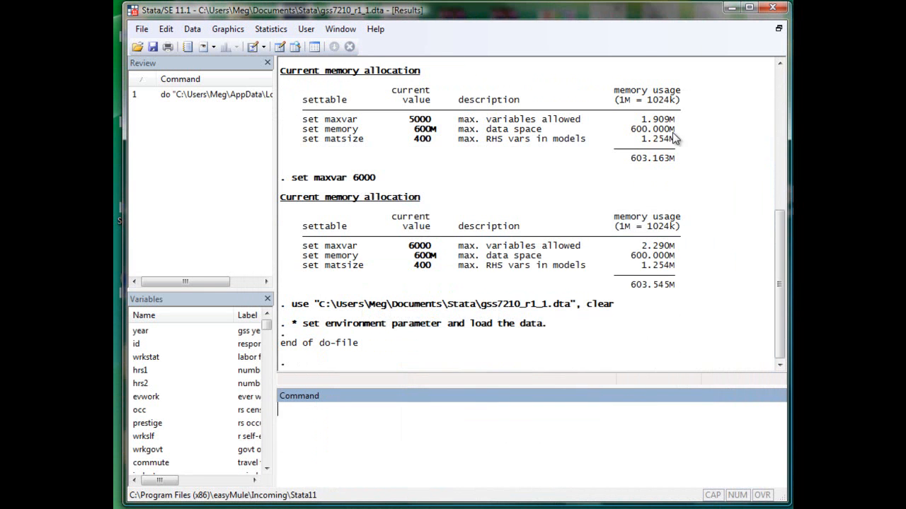
{"action": "mouse_move", "coordinate": [314, 46]}
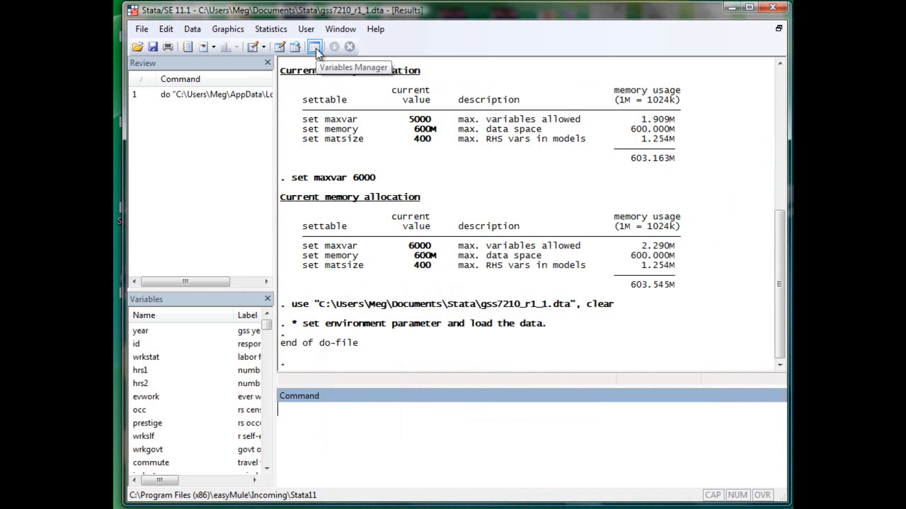
{"action": "left_click", "coordinate": [314, 47]}
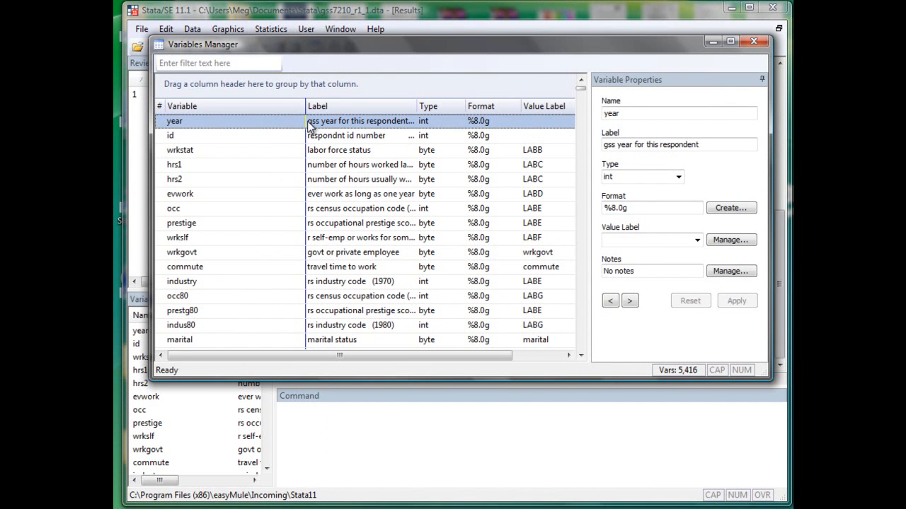
{"action": "left_click", "coordinate": [174, 165]}
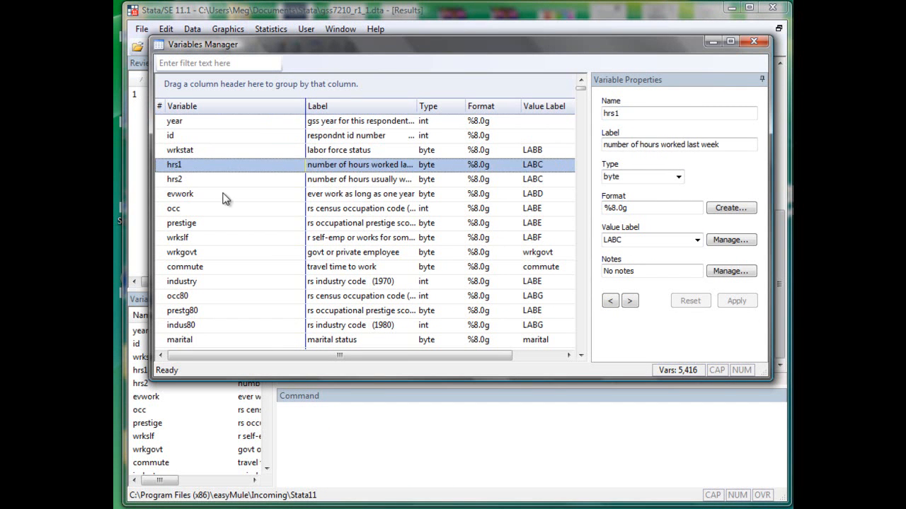
{"action": "left_click", "coordinate": [346, 136]}
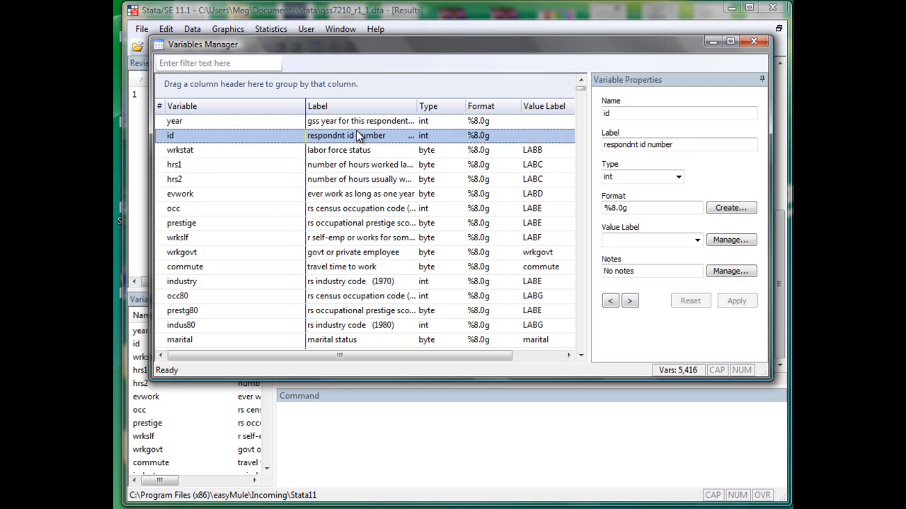
{"action": "left_click", "coordinate": [180, 192]}
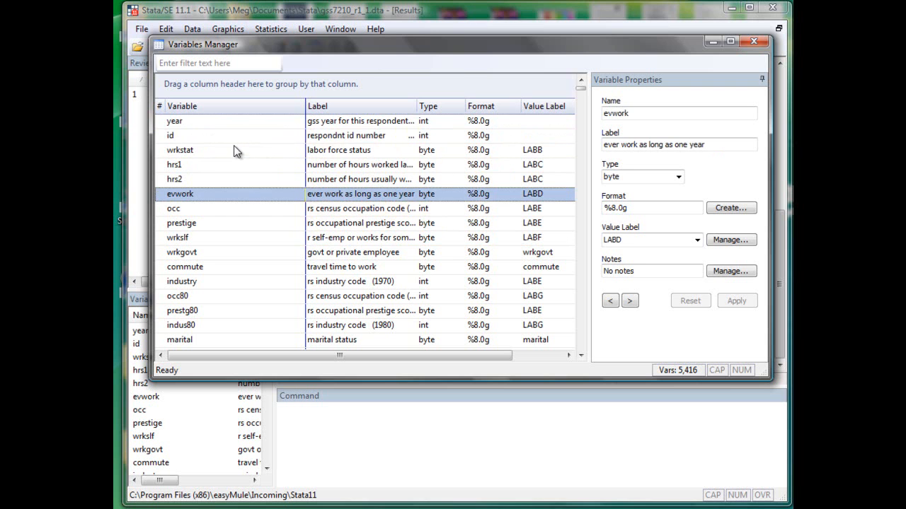
{"action": "left_click", "coordinate": [174, 120]}
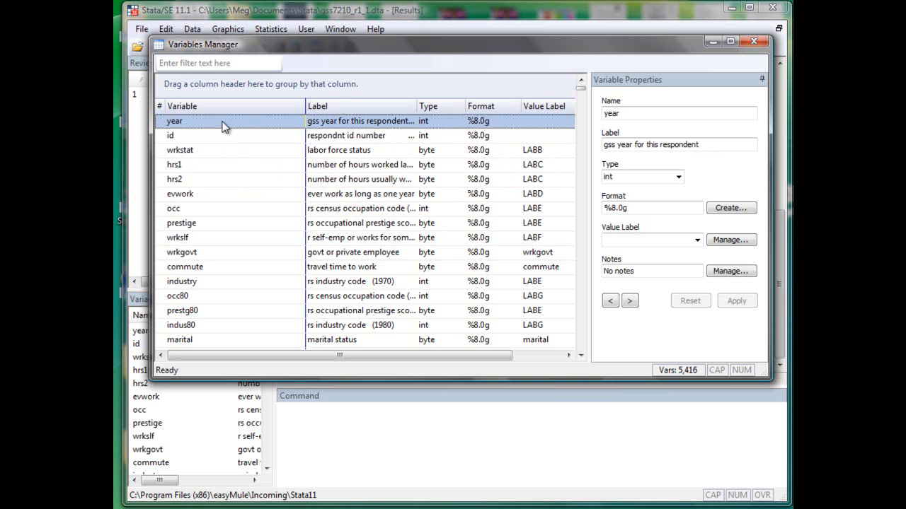
{"action": "mouse_move", "coordinate": [309, 106]}
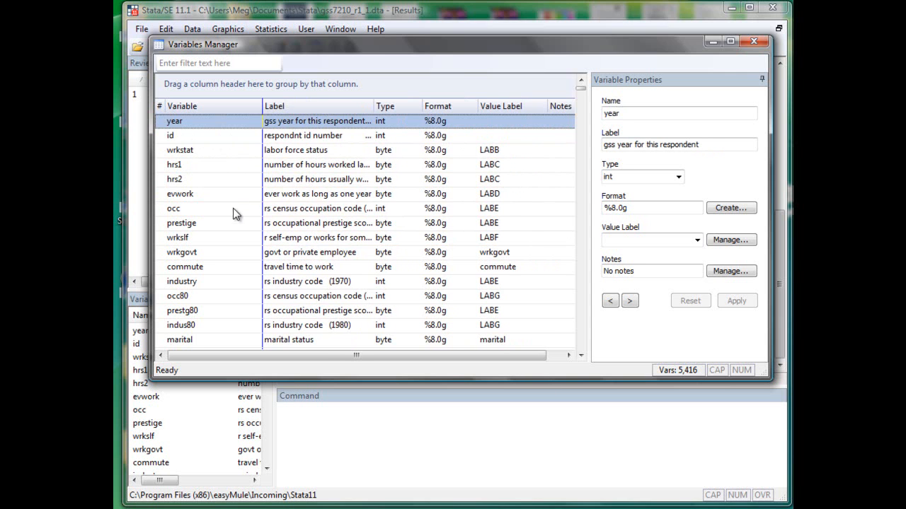
{"action": "left_click", "coordinate": [173, 208]}
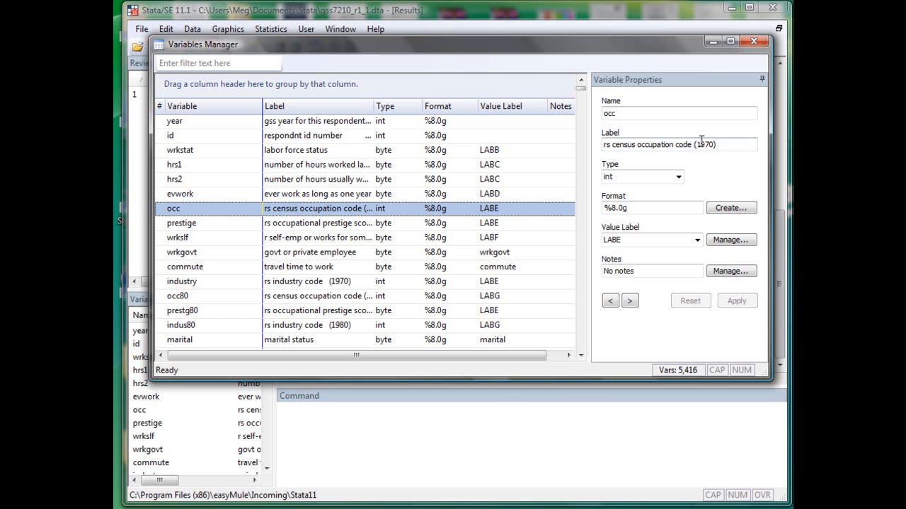
{"action": "double_click", "coordinate": [704, 145]}
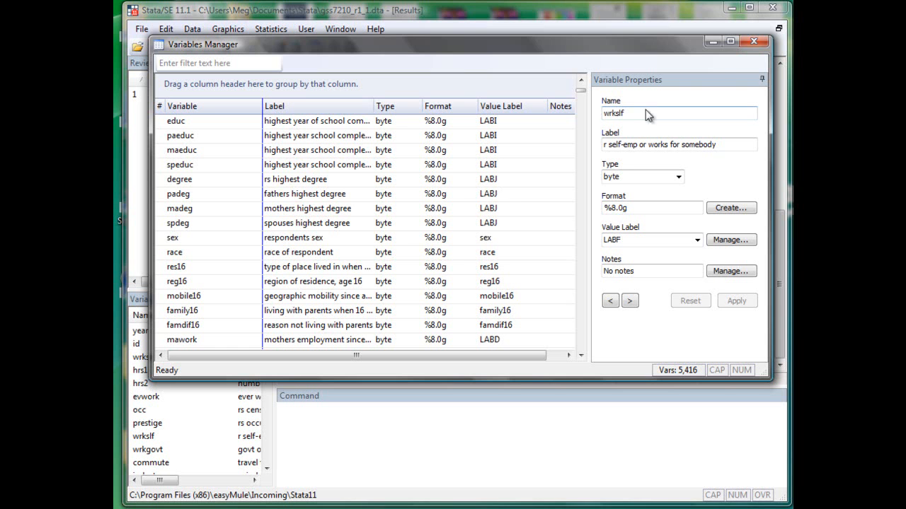
{"action": "left_click", "coordinate": [752, 40]}
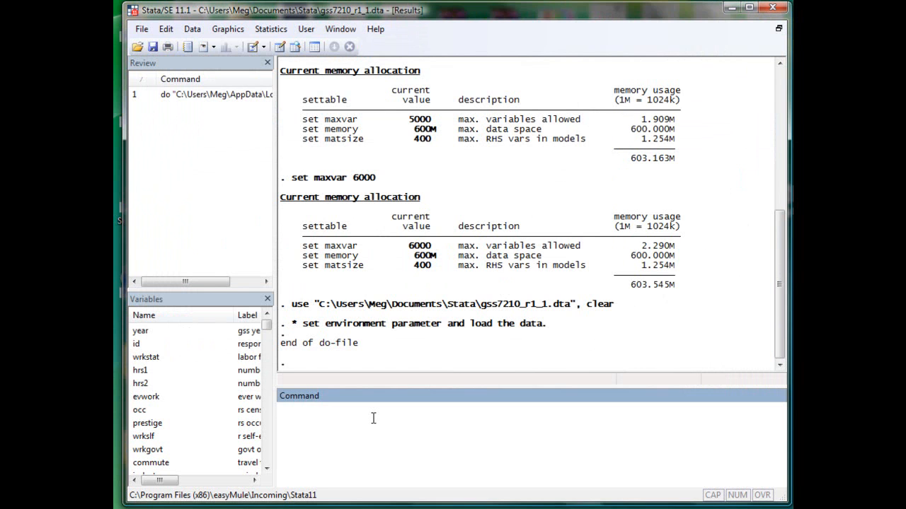
- Run 'lookfor gender' to list genderwk, wksexism and gender1–gender14, then highlight the word gender
{"action": "type", "text": "loo"}
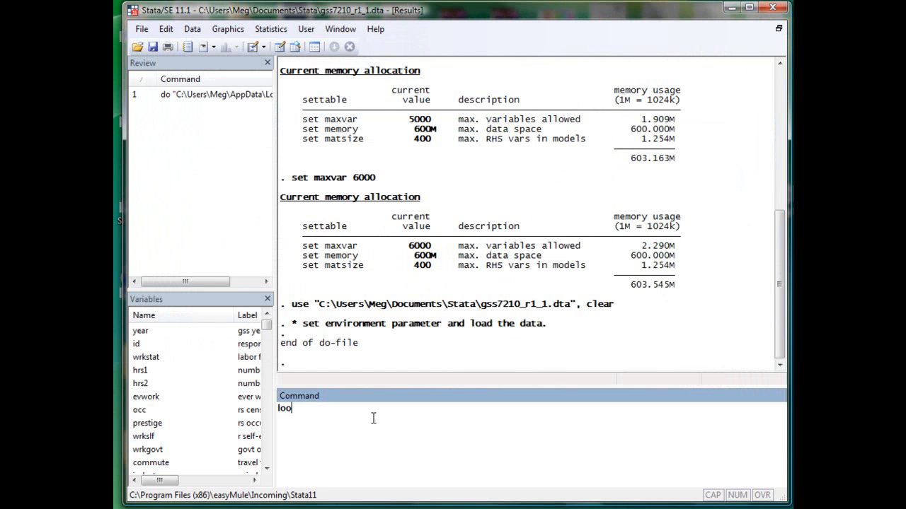
{"action": "type", "text": "kfor"}
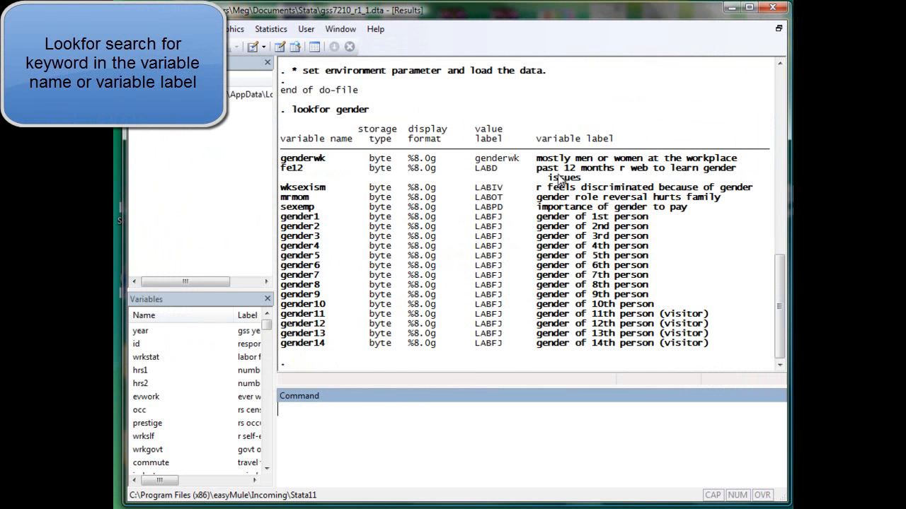
{"action": "mouse_move", "coordinate": [569, 256]}
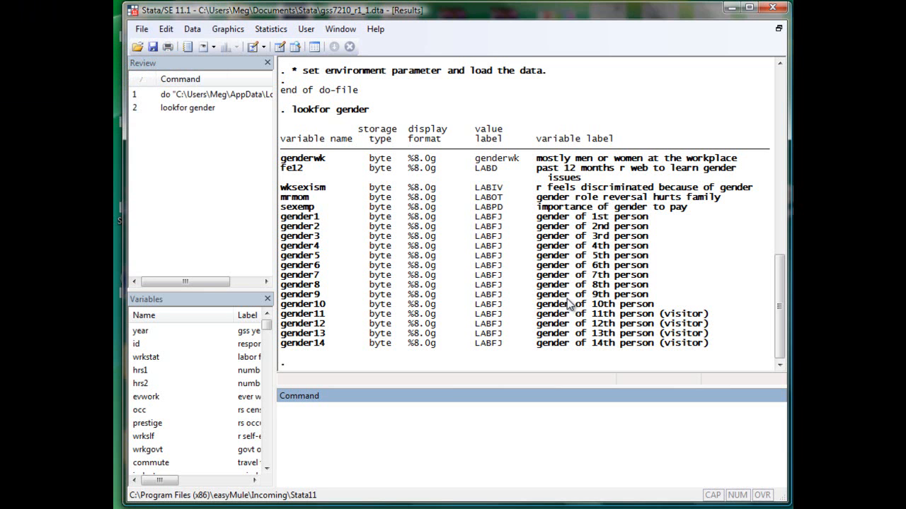
{"action": "mouse_move", "coordinate": [346, 116]}
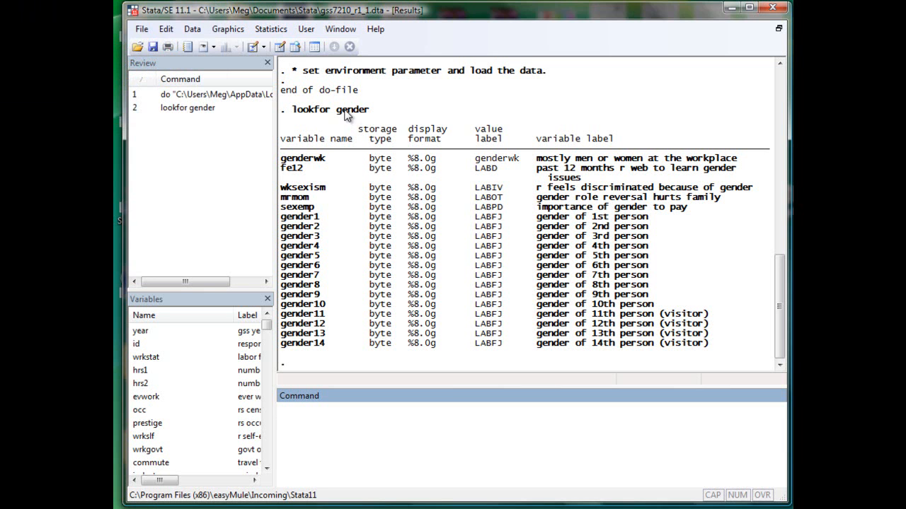
{"action": "double_click", "coordinate": [348, 109]}
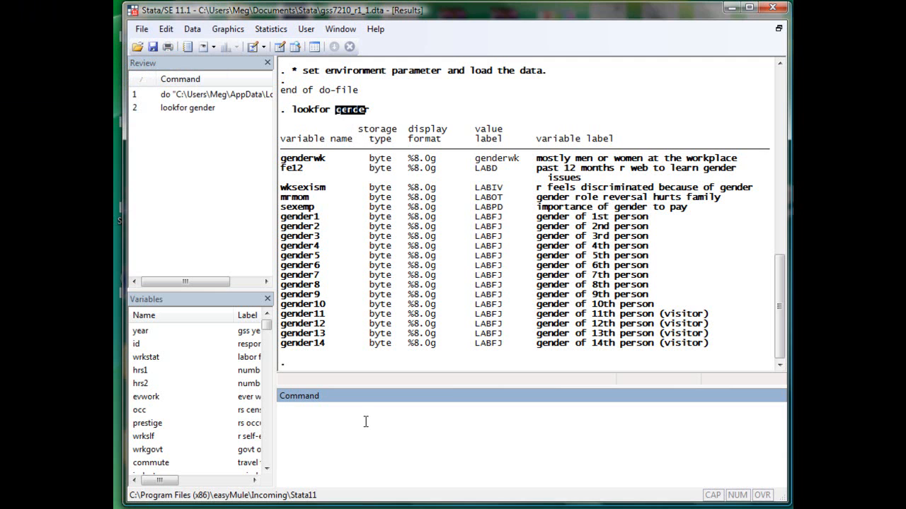
{"action": "type", "text": "look"}
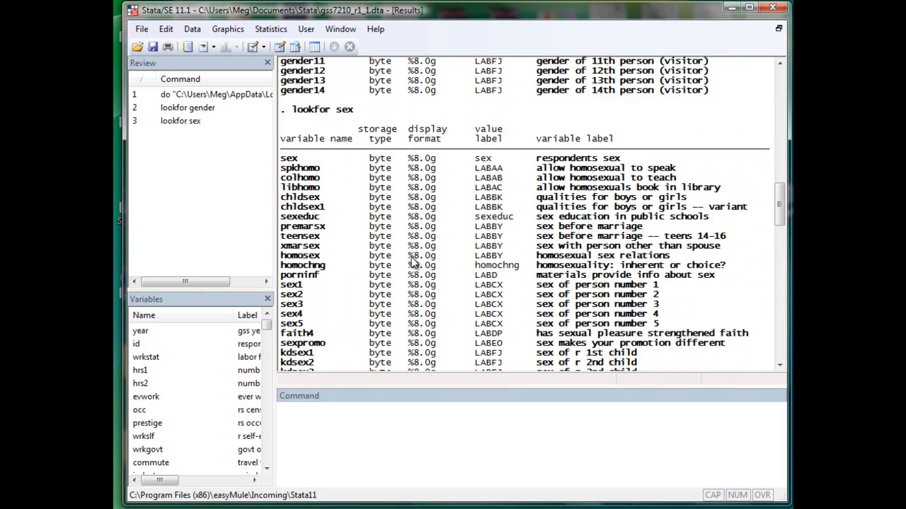
{"action": "scroll", "scroll_direction": "up", "scroll_amount": 3}
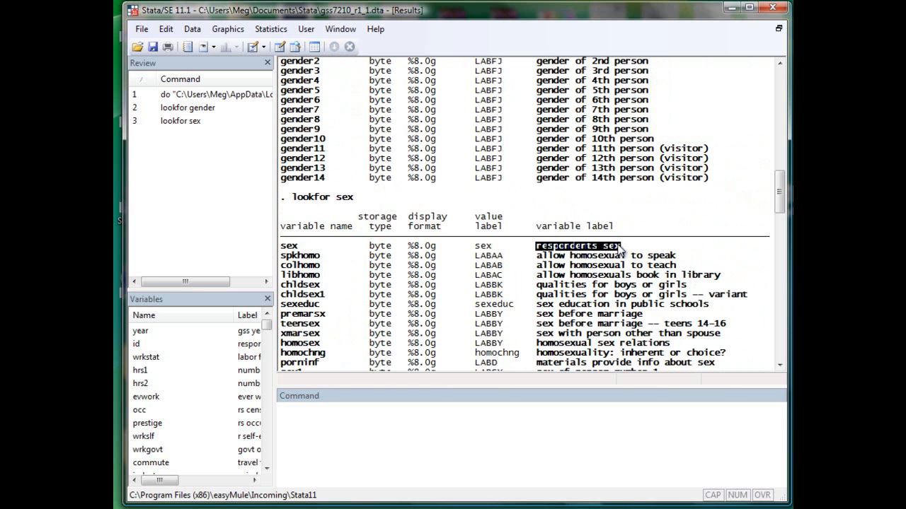
{"action": "mouse_move", "coordinate": [451, 247]}
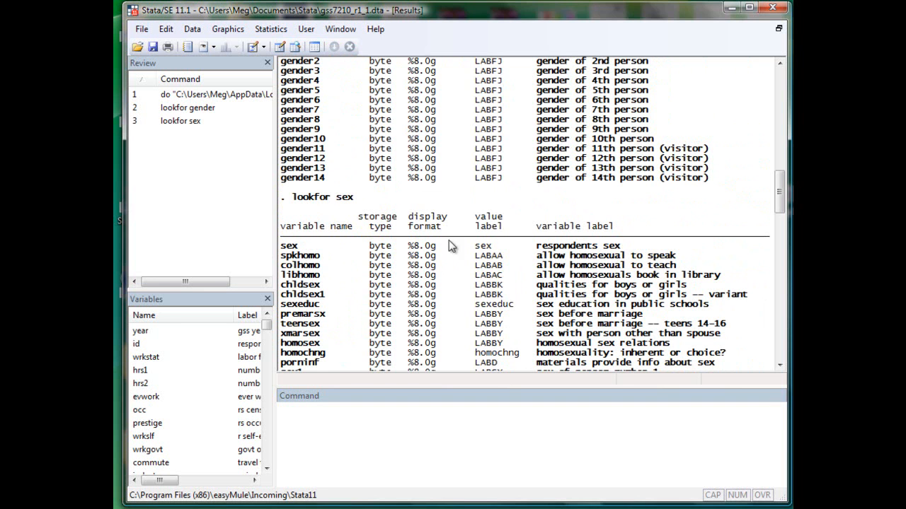
{"action": "mouse_move", "coordinate": [593, 274]}
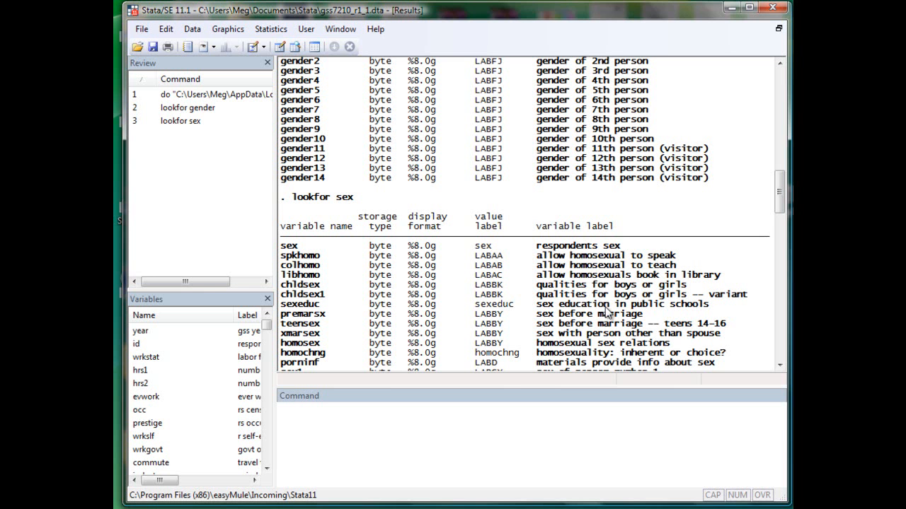
{"action": "scroll", "scroll_direction": "down", "scroll_amount": 3}
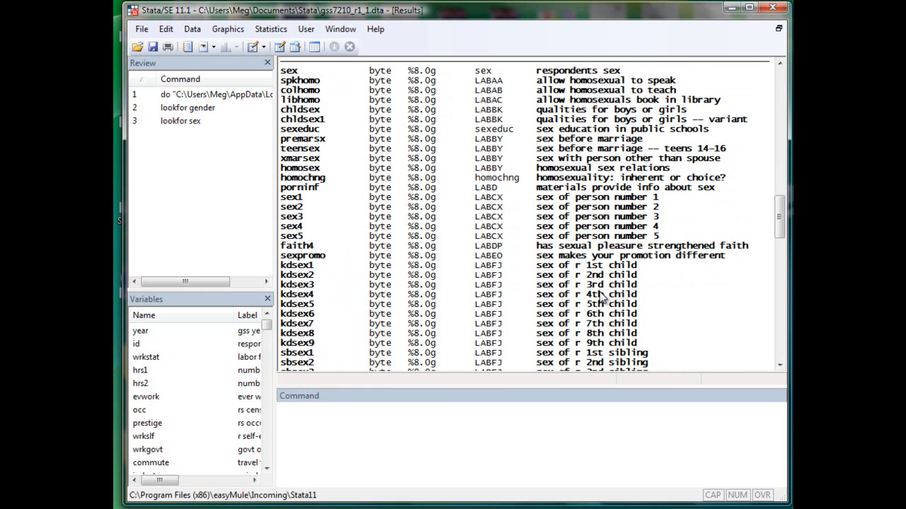
{"action": "scroll", "scroll_direction": "down", "scroll_amount": 3}
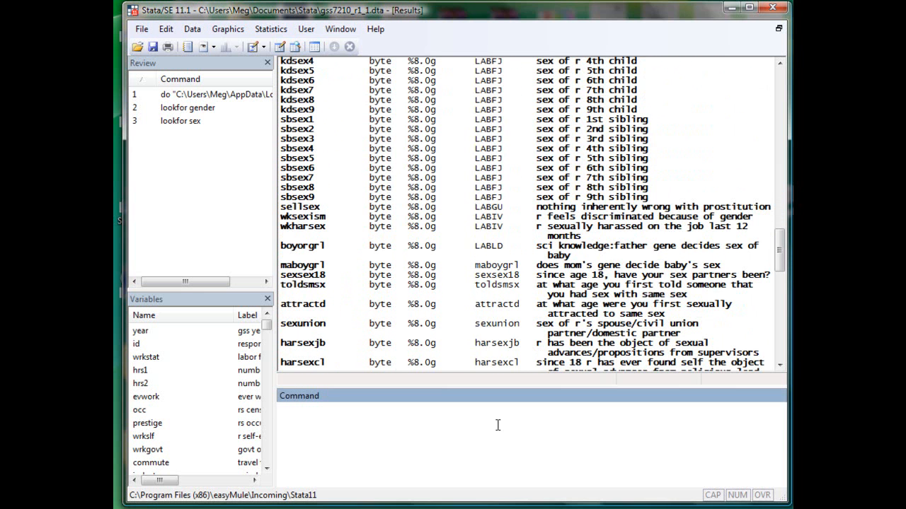
- Run 'codebook sex' showing numeric byte, 24260 male and 30827 female, none missing
{"action": "type", "text": "codebook"}
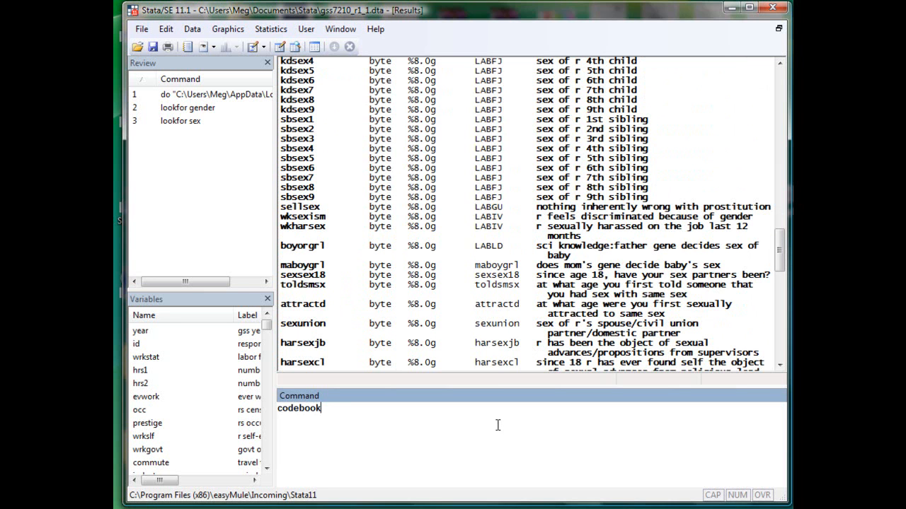
{"action": "type", "text": "sex"}
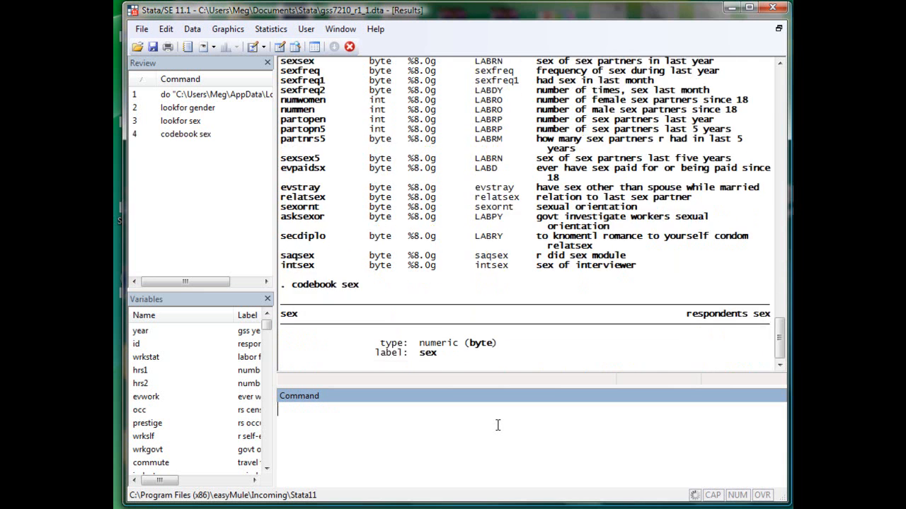
{"action": "scroll", "scroll_direction": "down", "scroll_amount": 3}
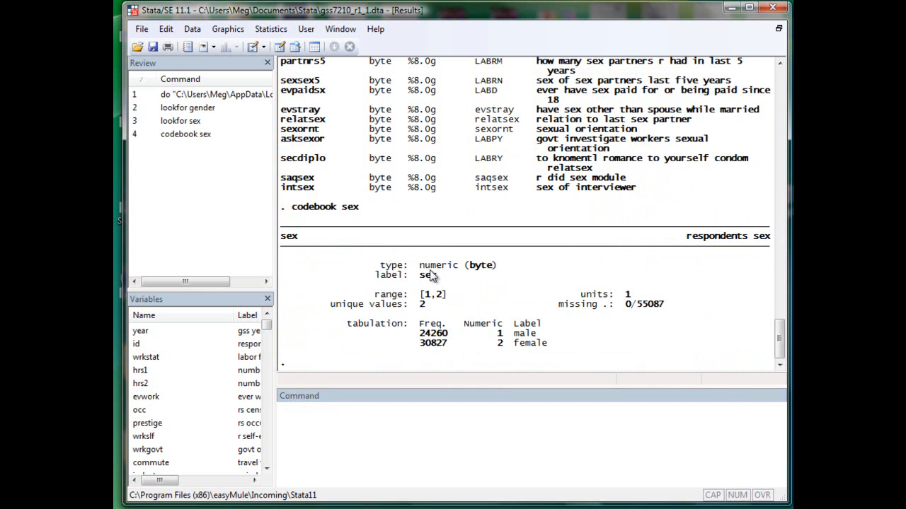
- Highlight the sex value label, the frequency column and the female label in the output
{"action": "double_click", "coordinate": [437, 264]}
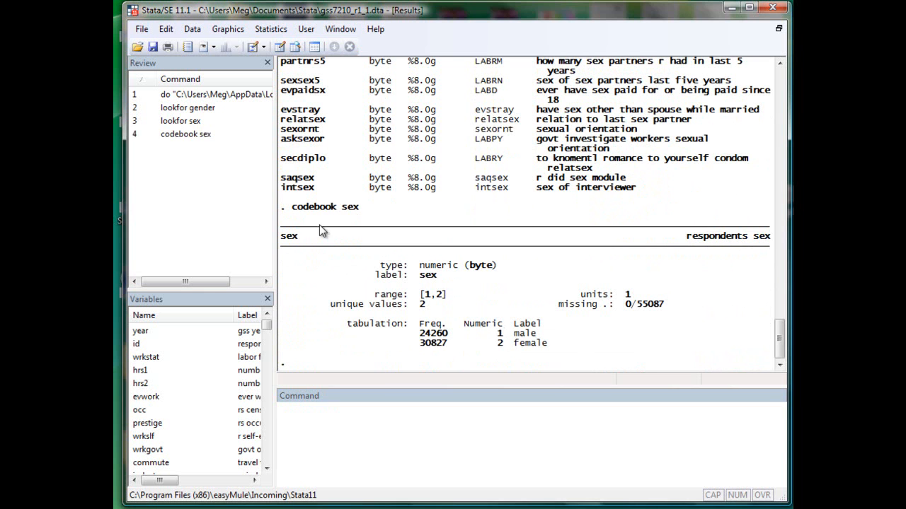
{"action": "mouse_move", "coordinate": [438, 317]}
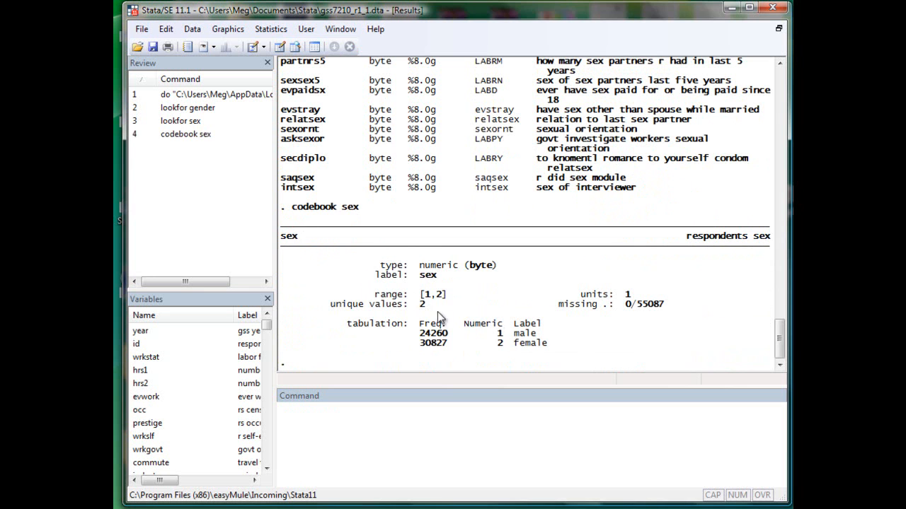
{"action": "double_click", "coordinate": [529, 344]}
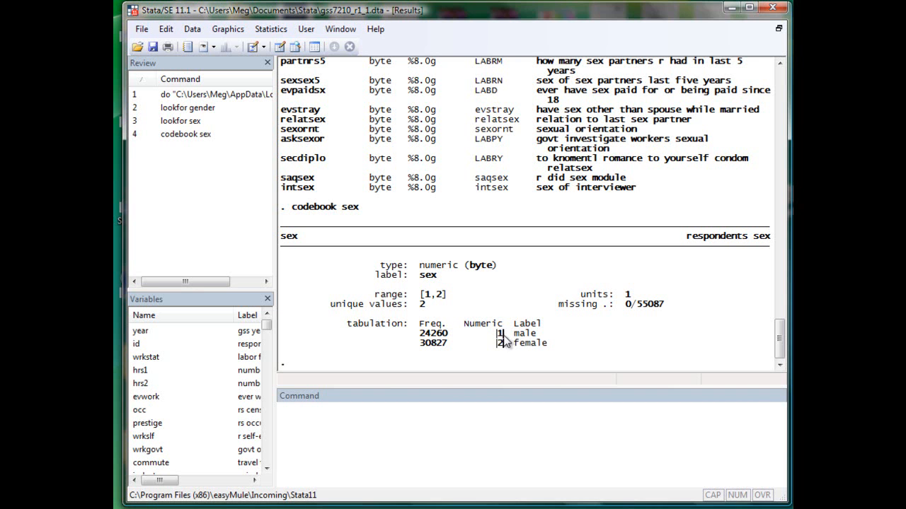
{"action": "mouse_move", "coordinate": [508, 341]}
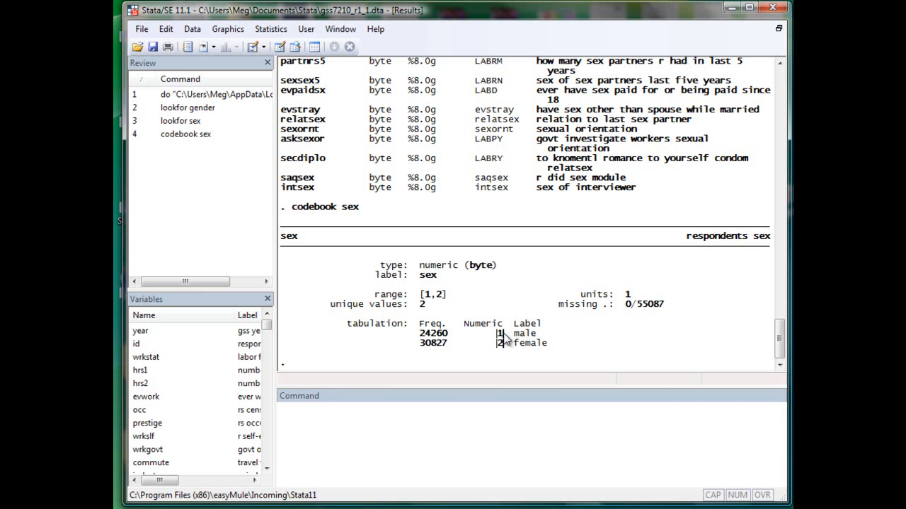
{"action": "double_click", "coordinate": [521, 334]}
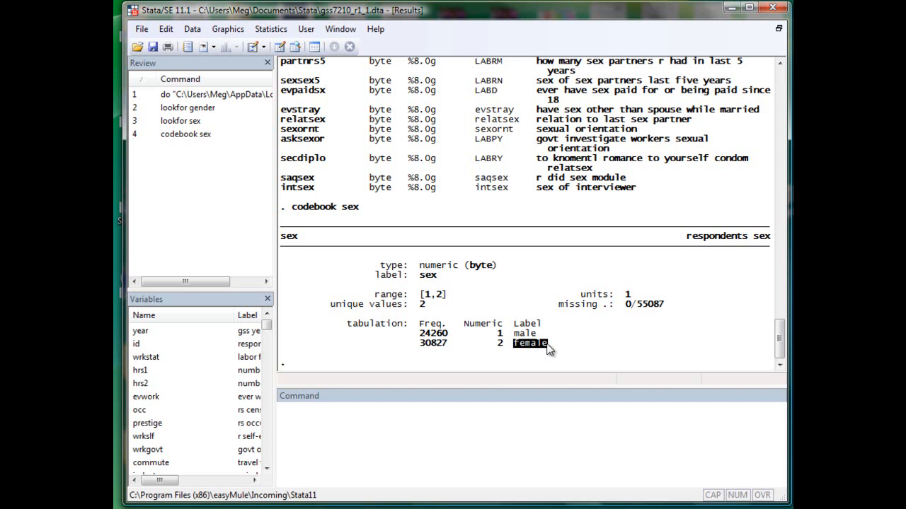
{"action": "left_click", "coordinate": [418, 433]}
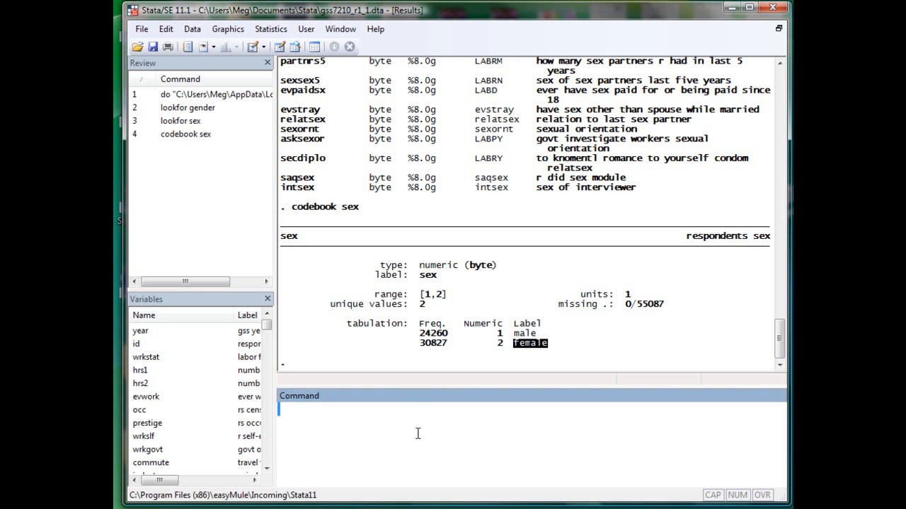
- Run 'codebook age' showing range 18–89, 72 unique values, 197 missing, and highlight example age 29
{"action": "type", "text": "codebook a"}
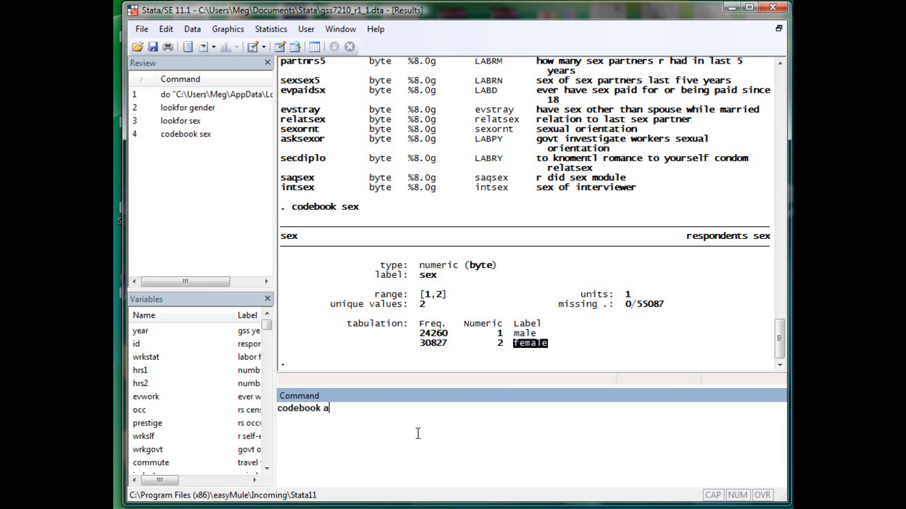
{"action": "key", "text": "Return"}
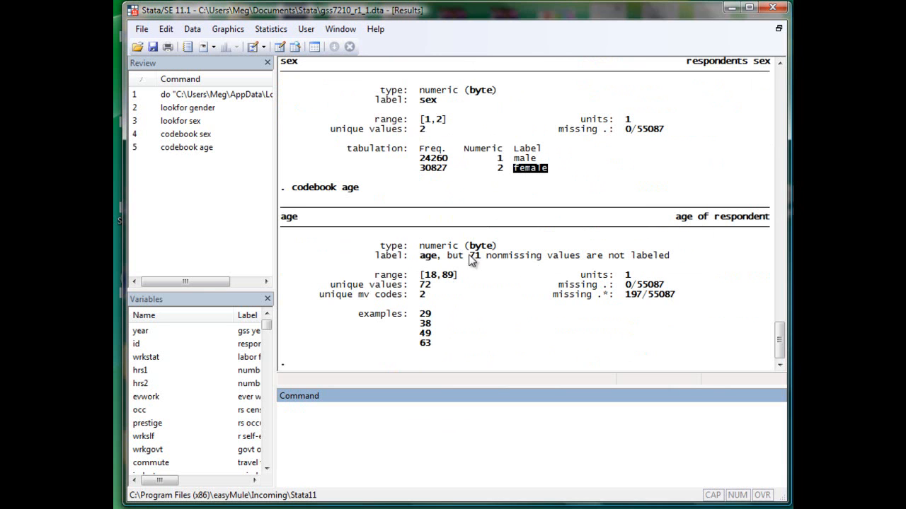
{"action": "mouse_move", "coordinate": [478, 255]}
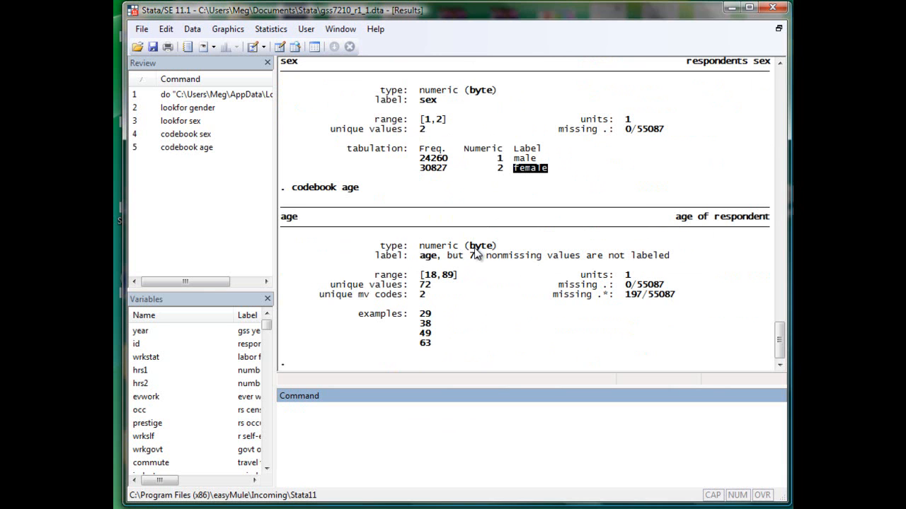
{"action": "mouse_move", "coordinate": [436, 288]}
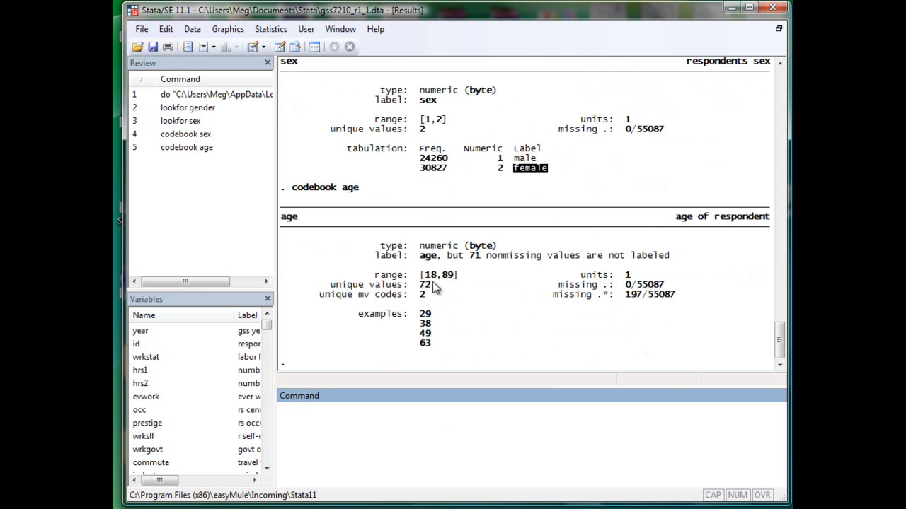
{"action": "mouse_move", "coordinate": [444, 283]}
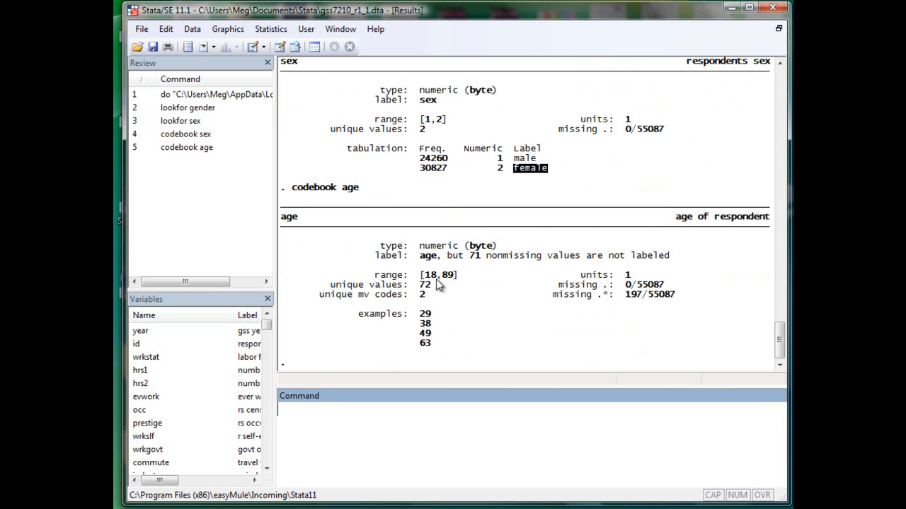
{"action": "mouse_move", "coordinate": [441, 286]}
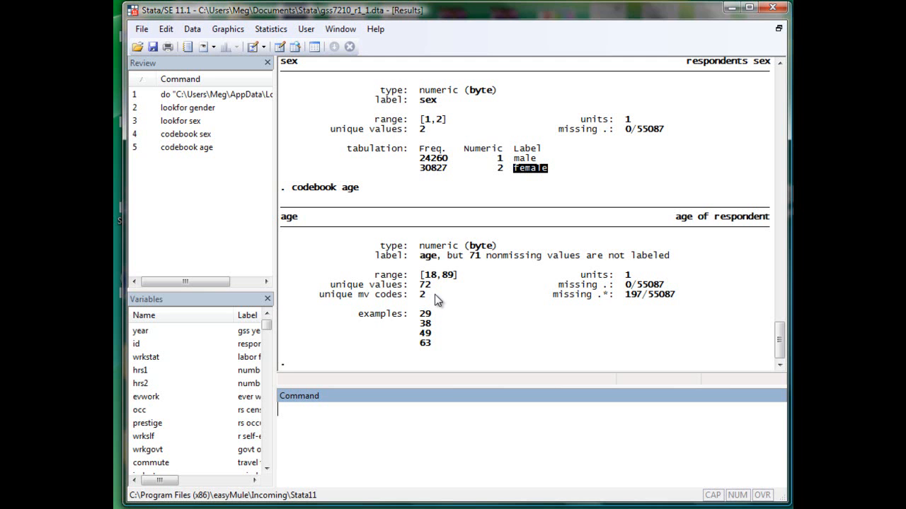
{"action": "mouse_move", "coordinate": [333, 247]}
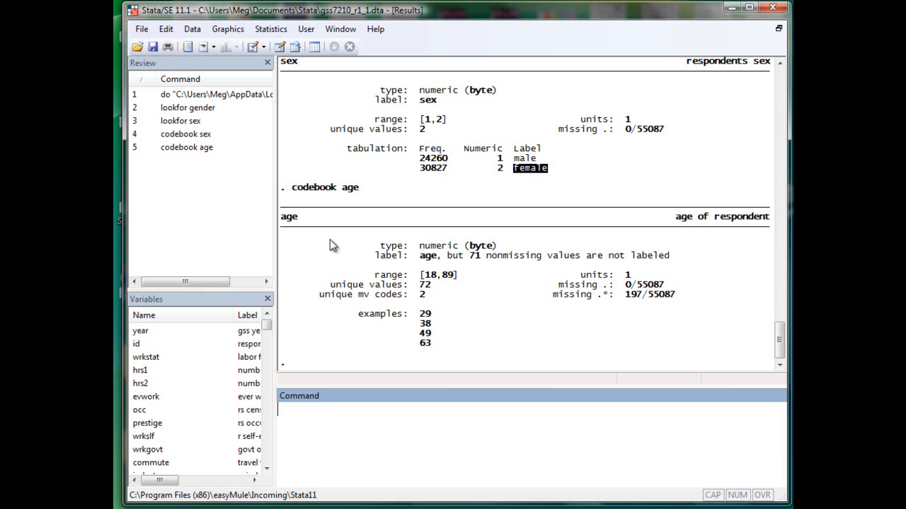
{"action": "mouse_move", "coordinate": [427, 319]}
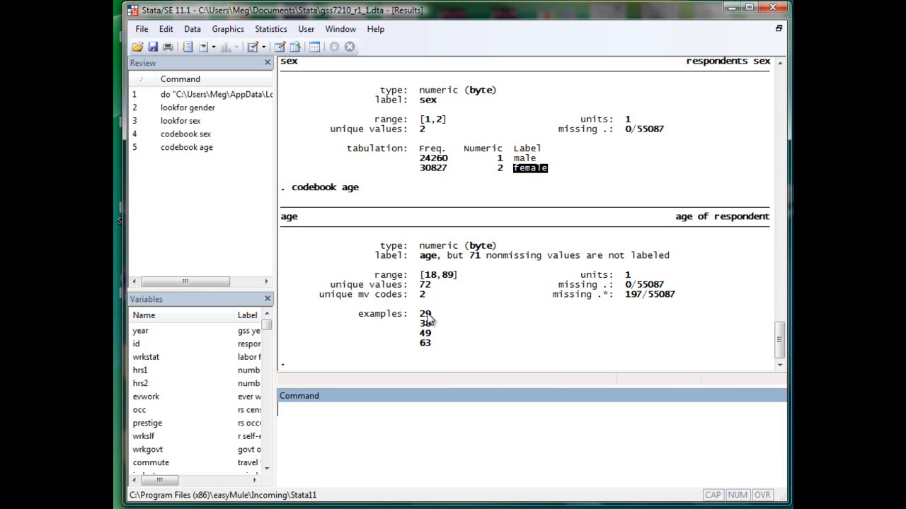
{"action": "double_click", "coordinate": [425, 314]}
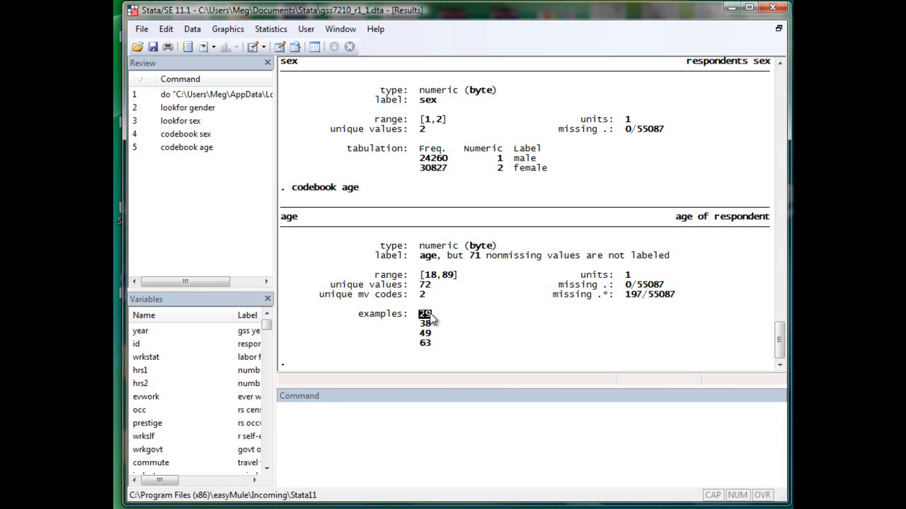
{"action": "mouse_move", "coordinate": [309, 224]}
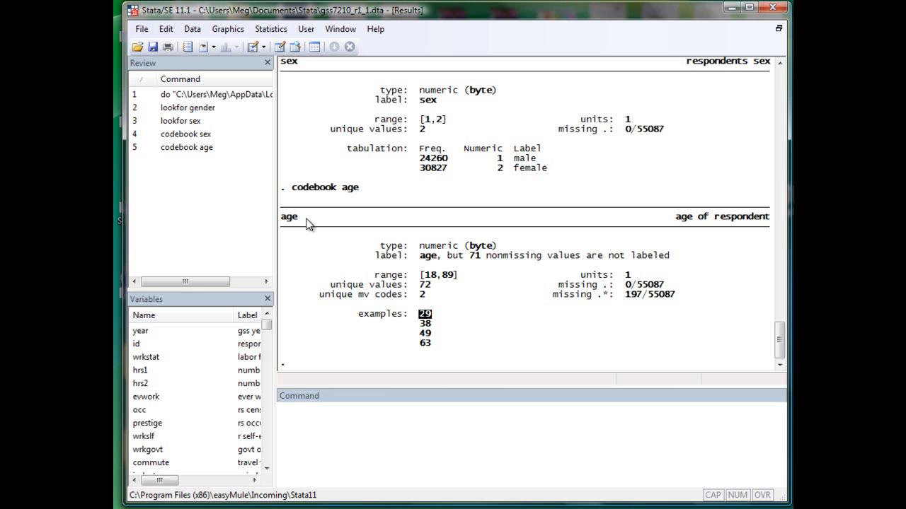